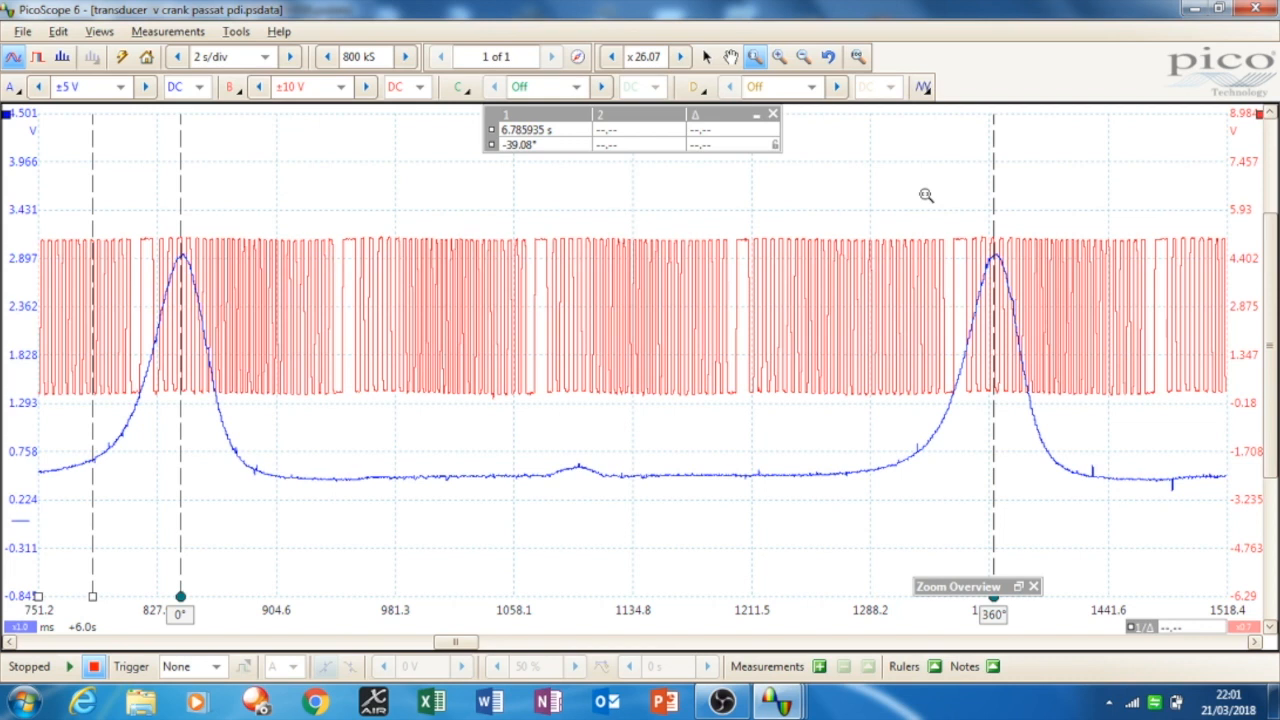
mouse_move(708, 212)
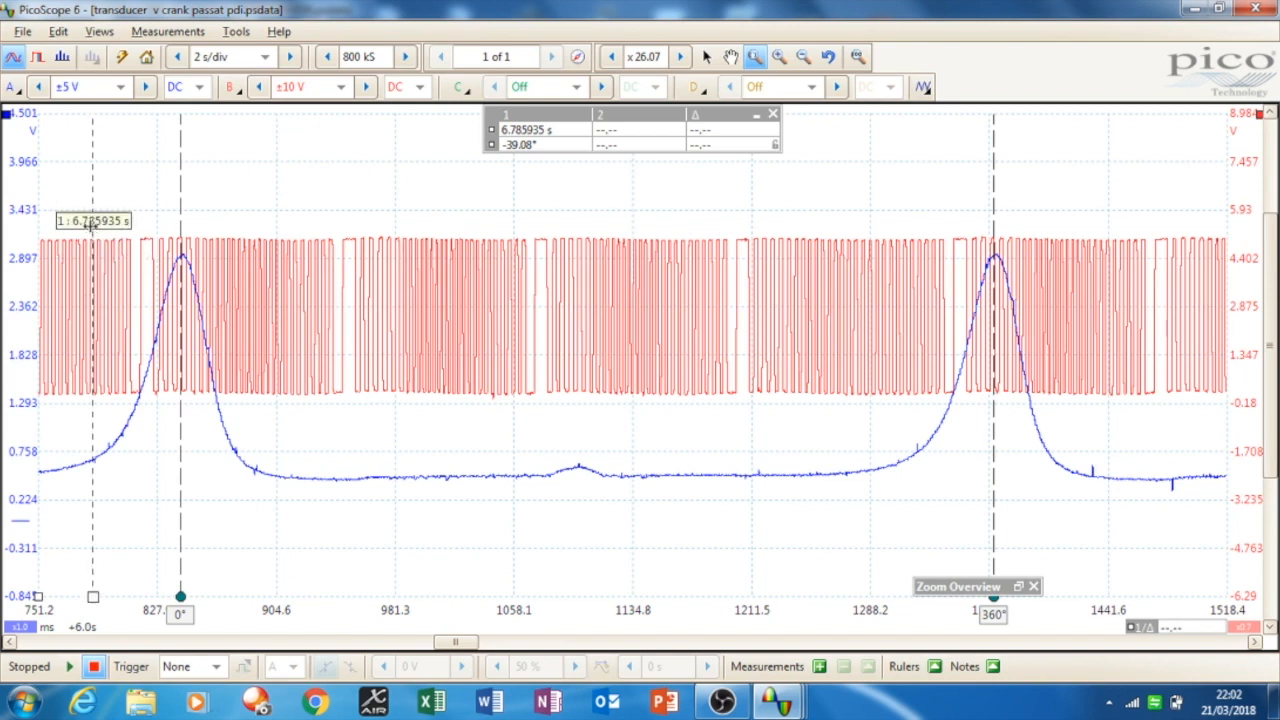
mouse_move(410, 132)
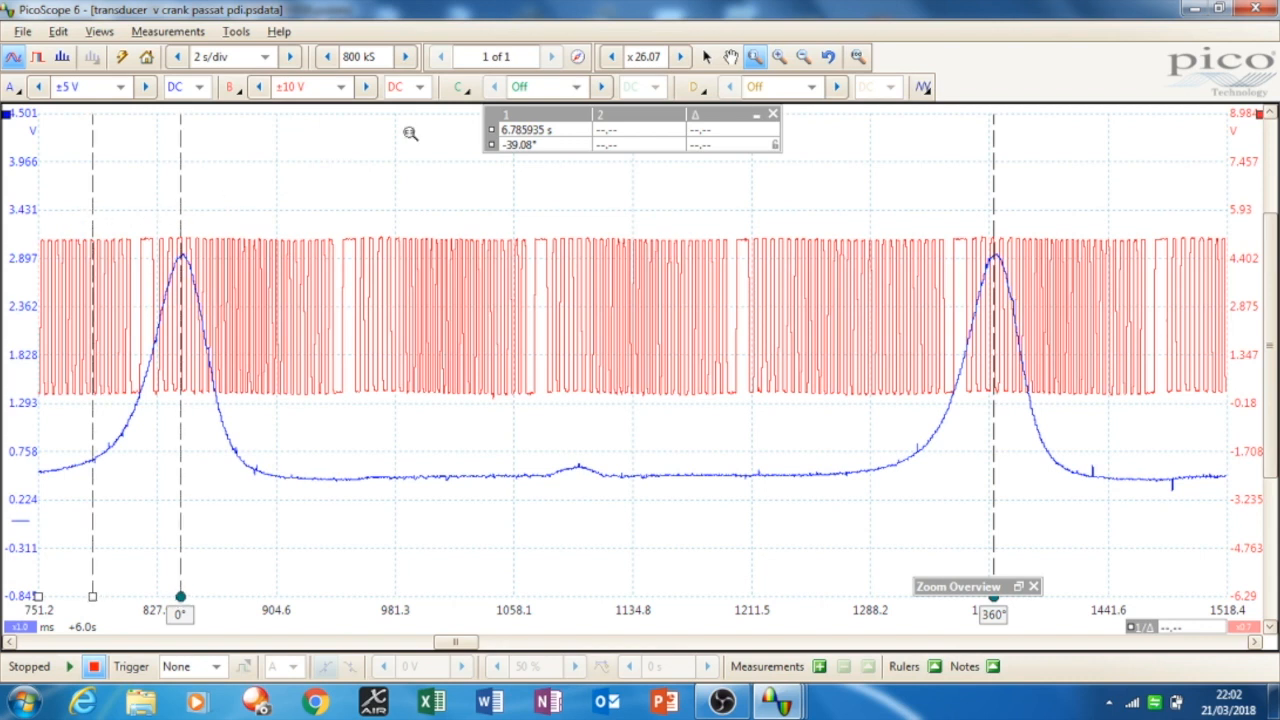
mouse_move(532, 152)
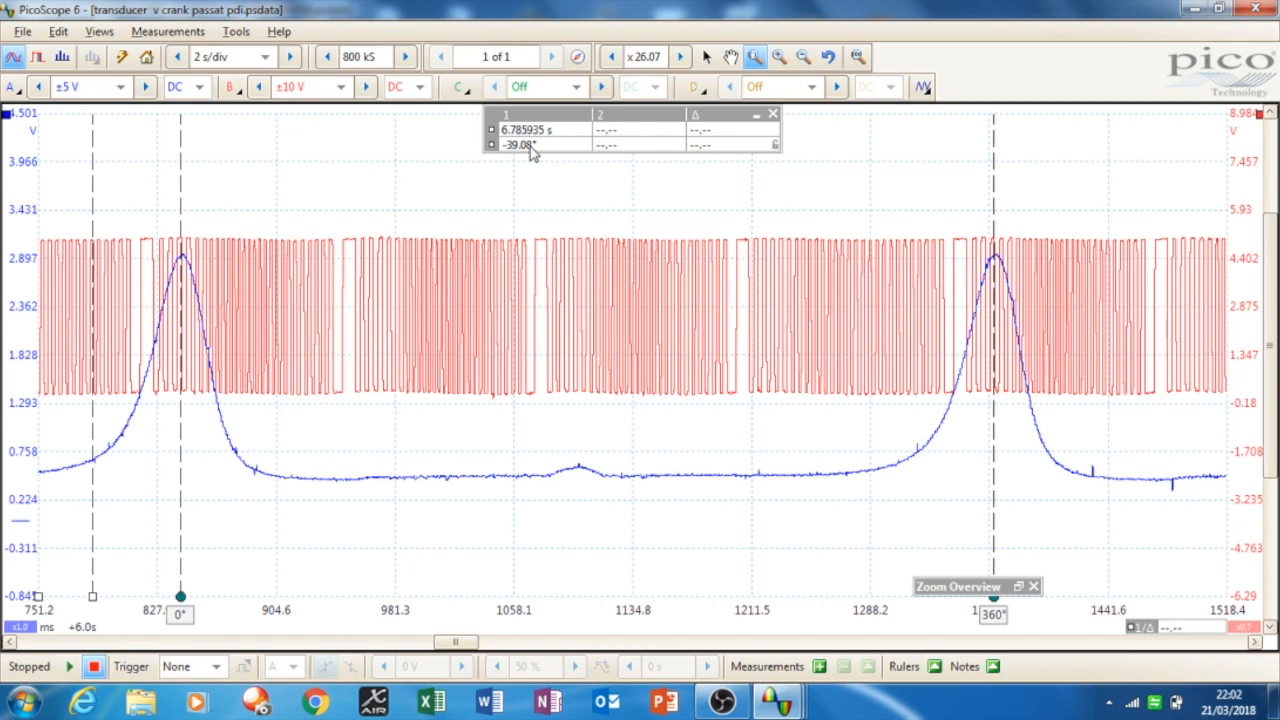
mouse_move(124, 430)
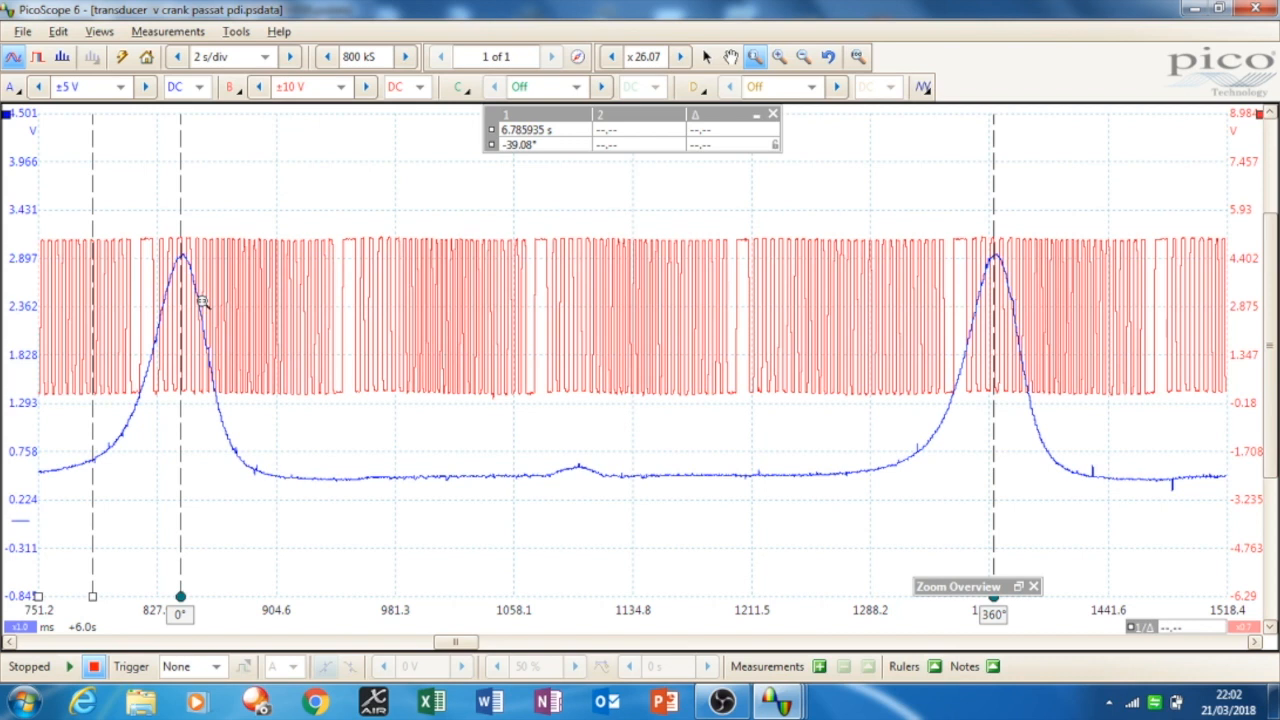
mouse_move(356, 474)
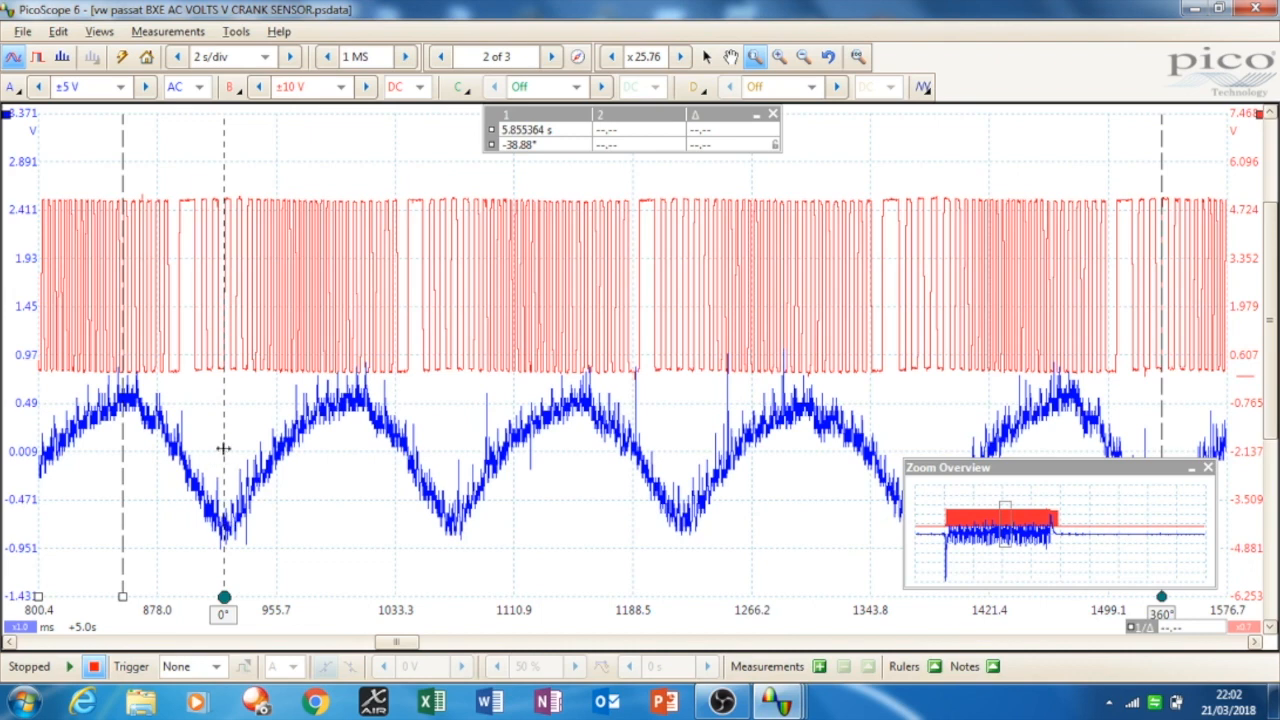
mouse_move(204, 374)
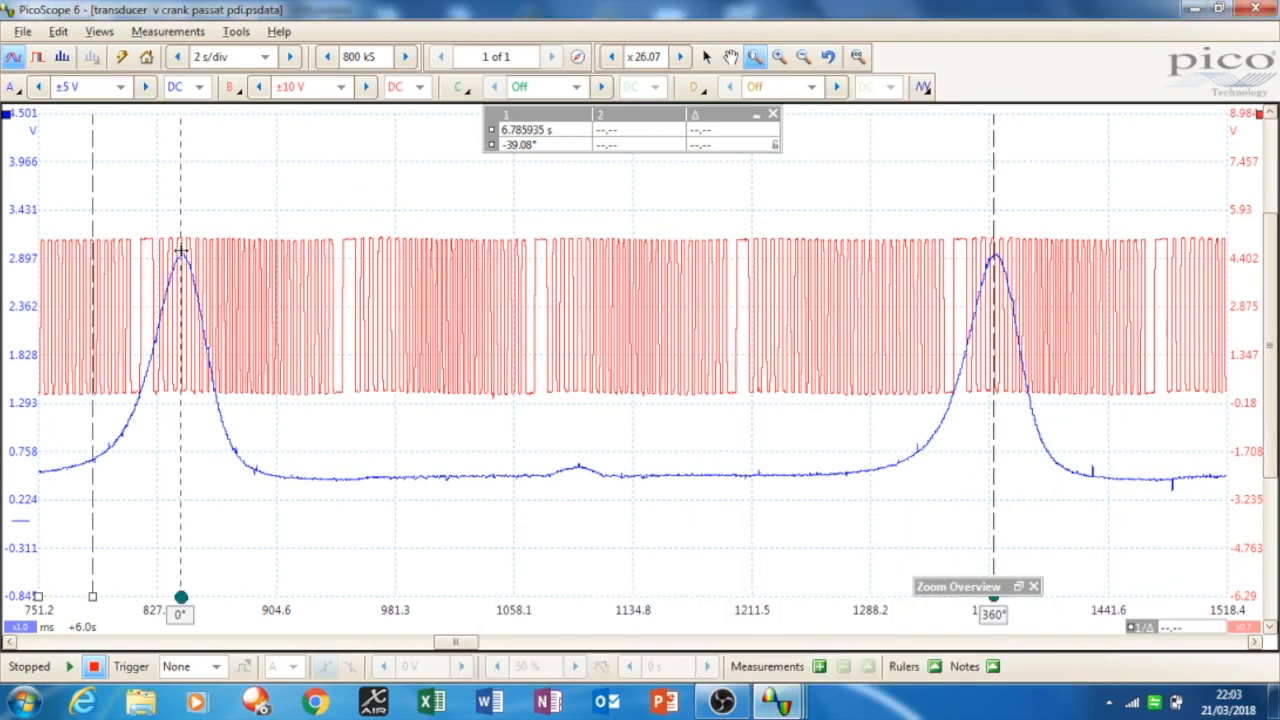
mouse_move(778, 700)
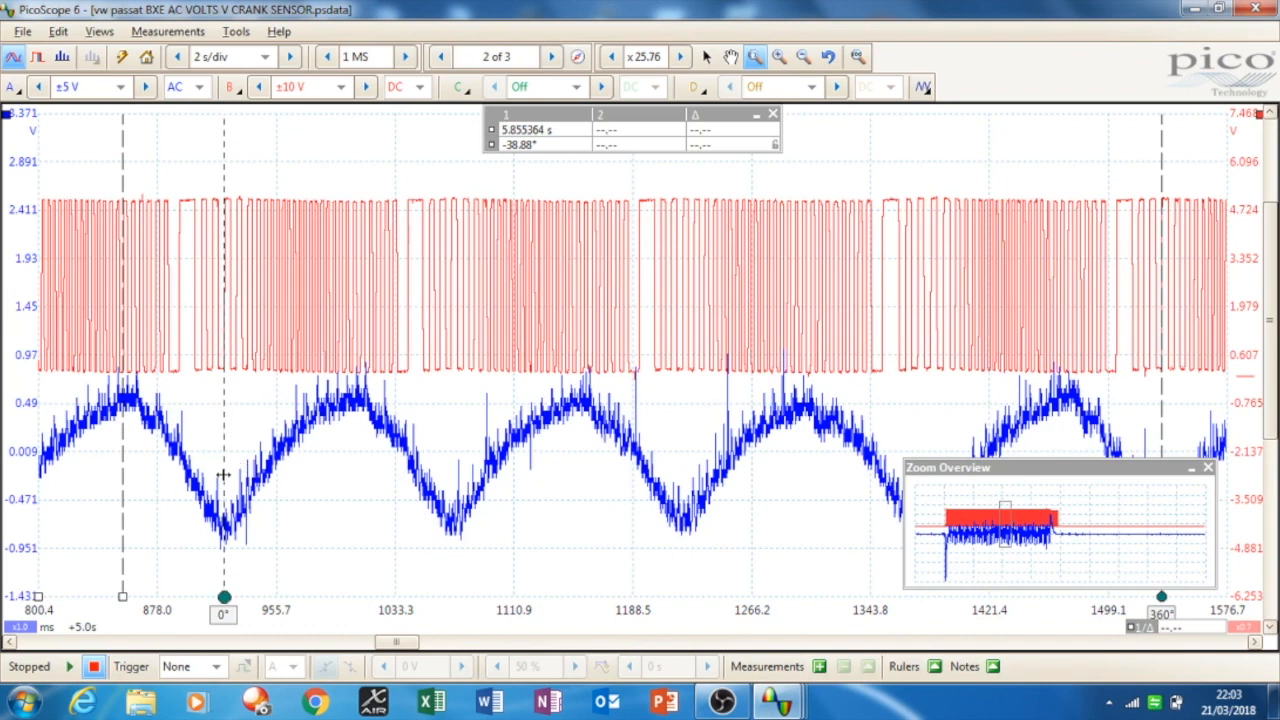
mouse_move(220, 378)
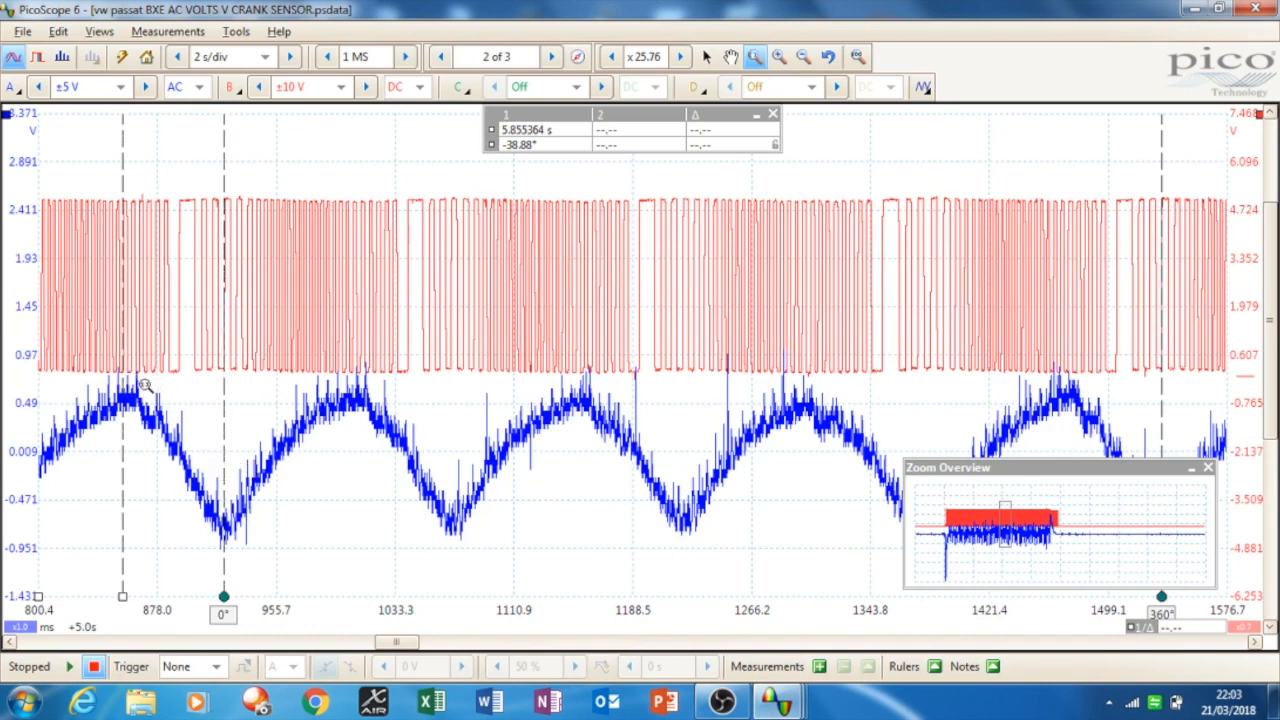
mouse_move(520, 156)
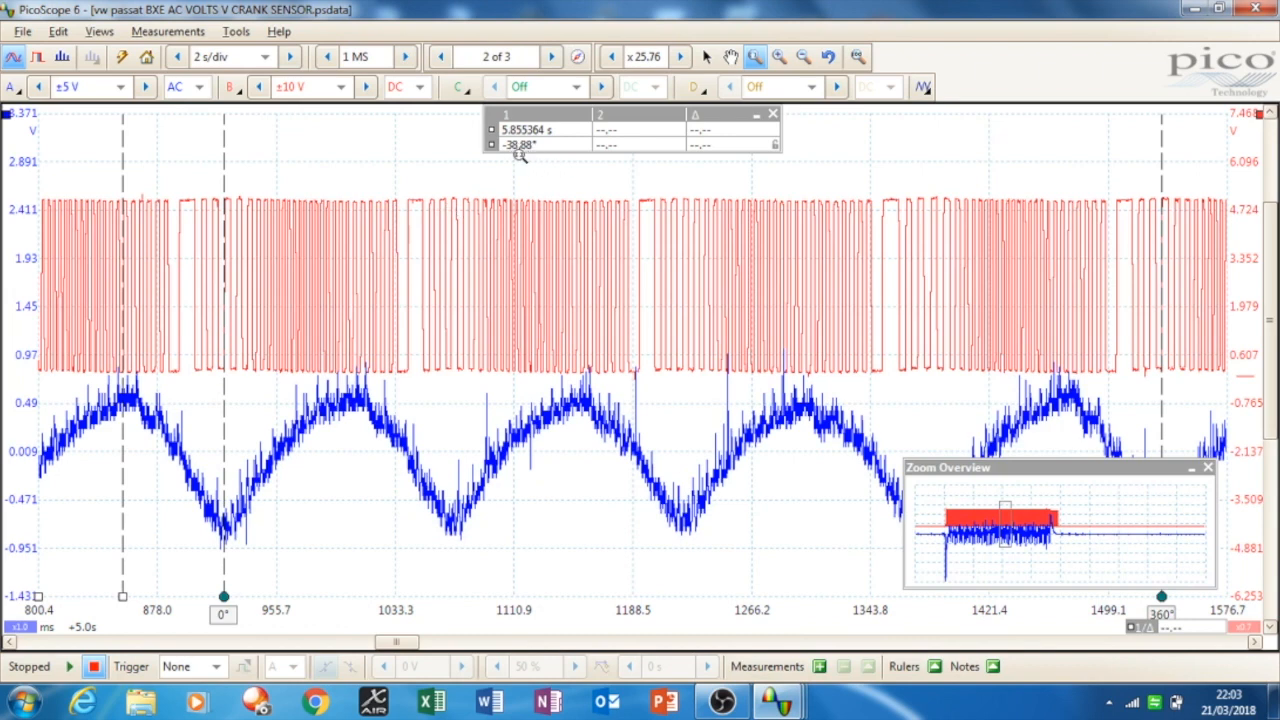
mouse_move(200, 428)
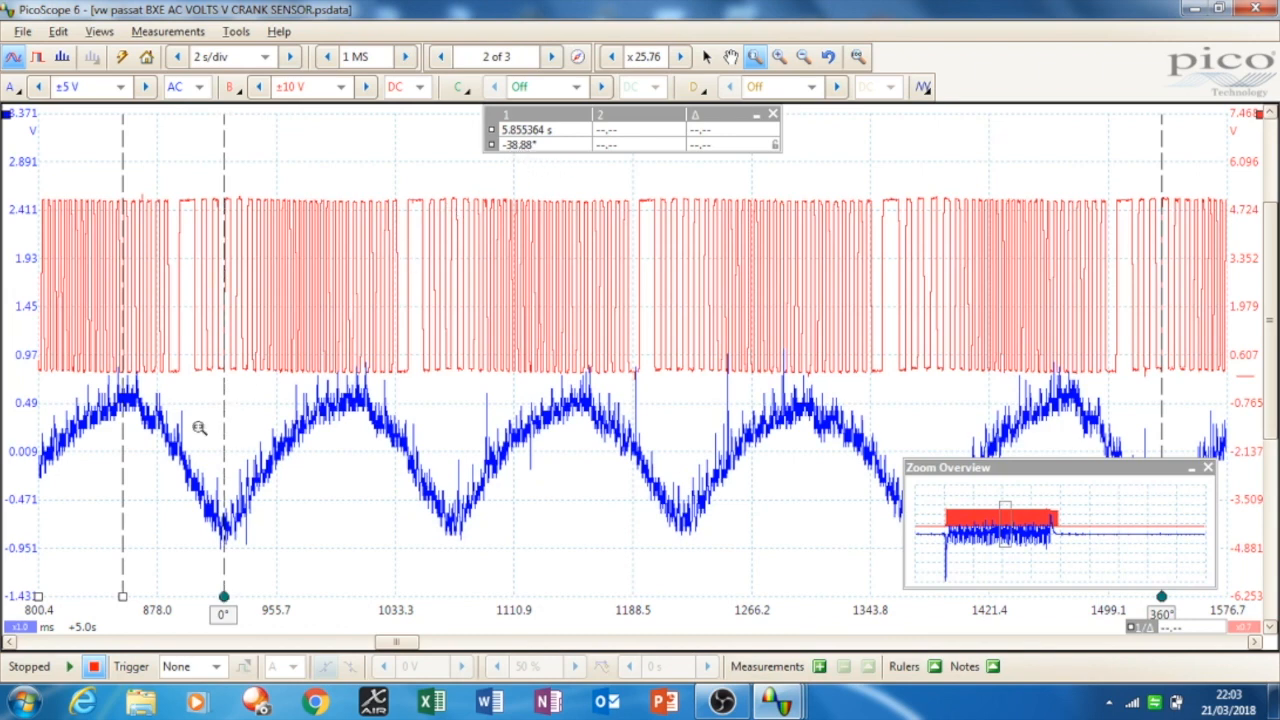
mouse_move(200, 108)
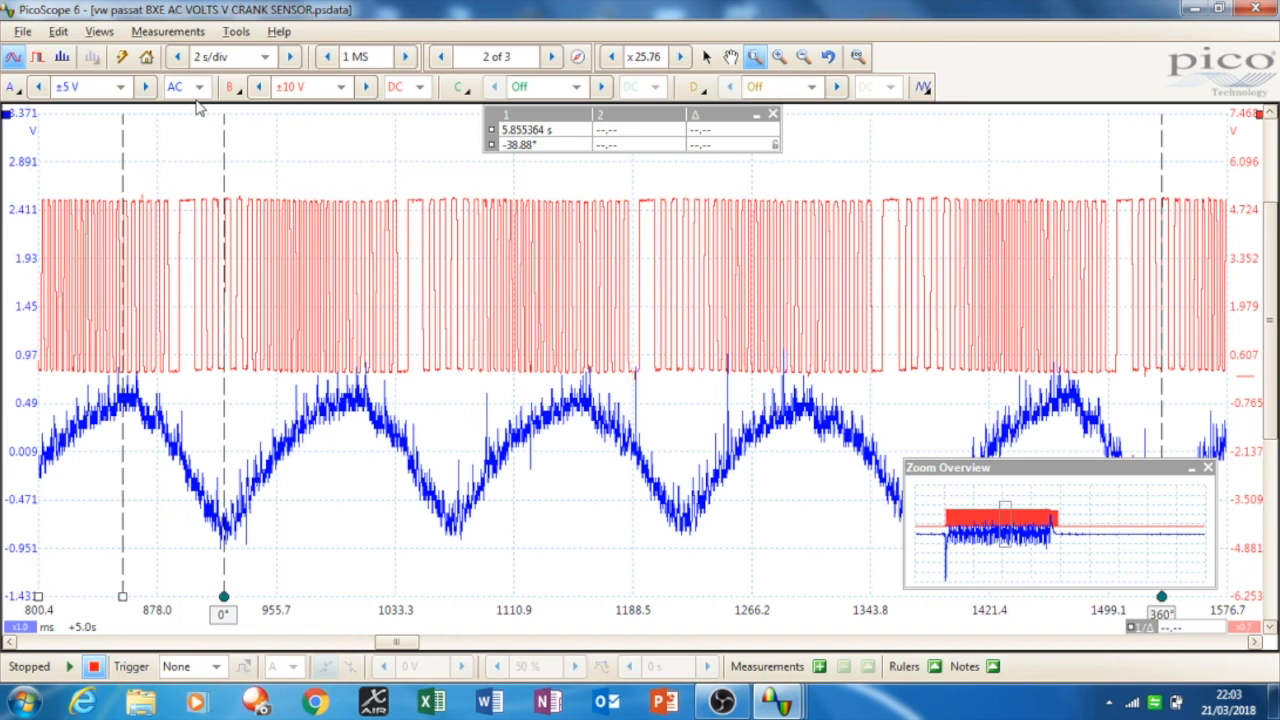
mouse_move(176, 88)
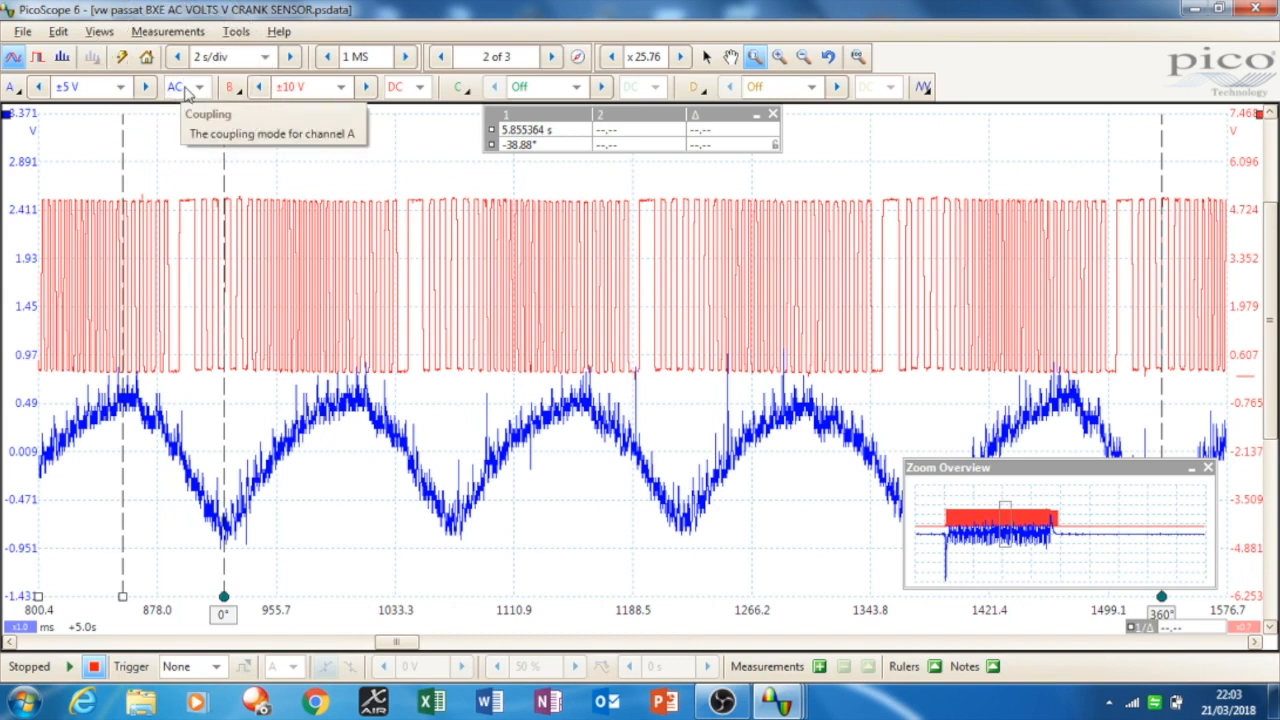
mouse_move(90, 88)
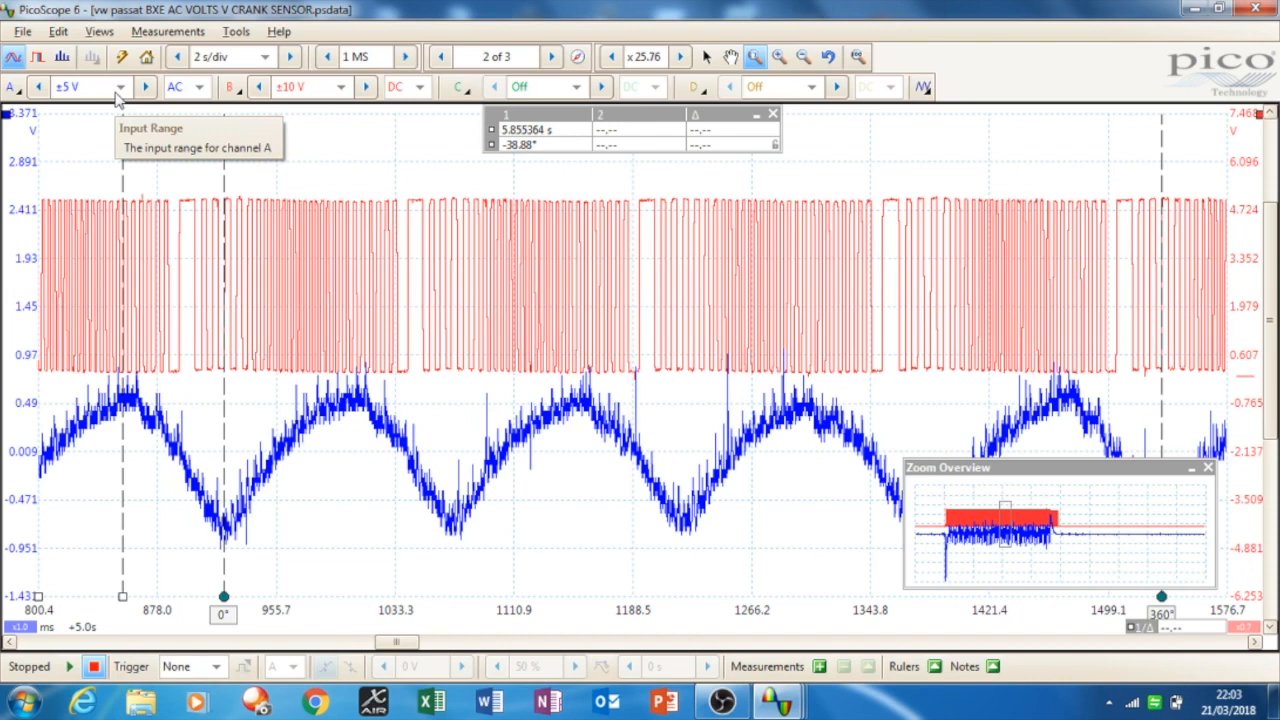
mouse_move(212, 352)
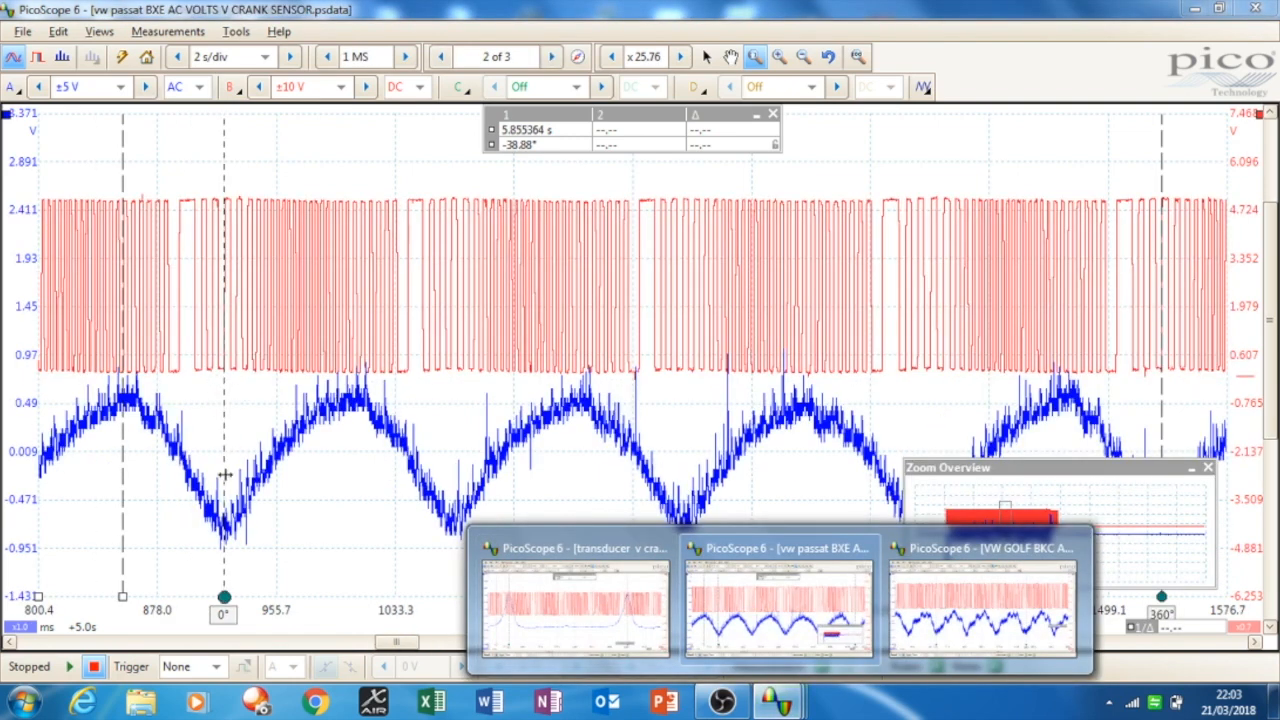
Switch to the VW Golf BKC AC Volts v Crank Sensor reference capture.
left_click(980, 610)
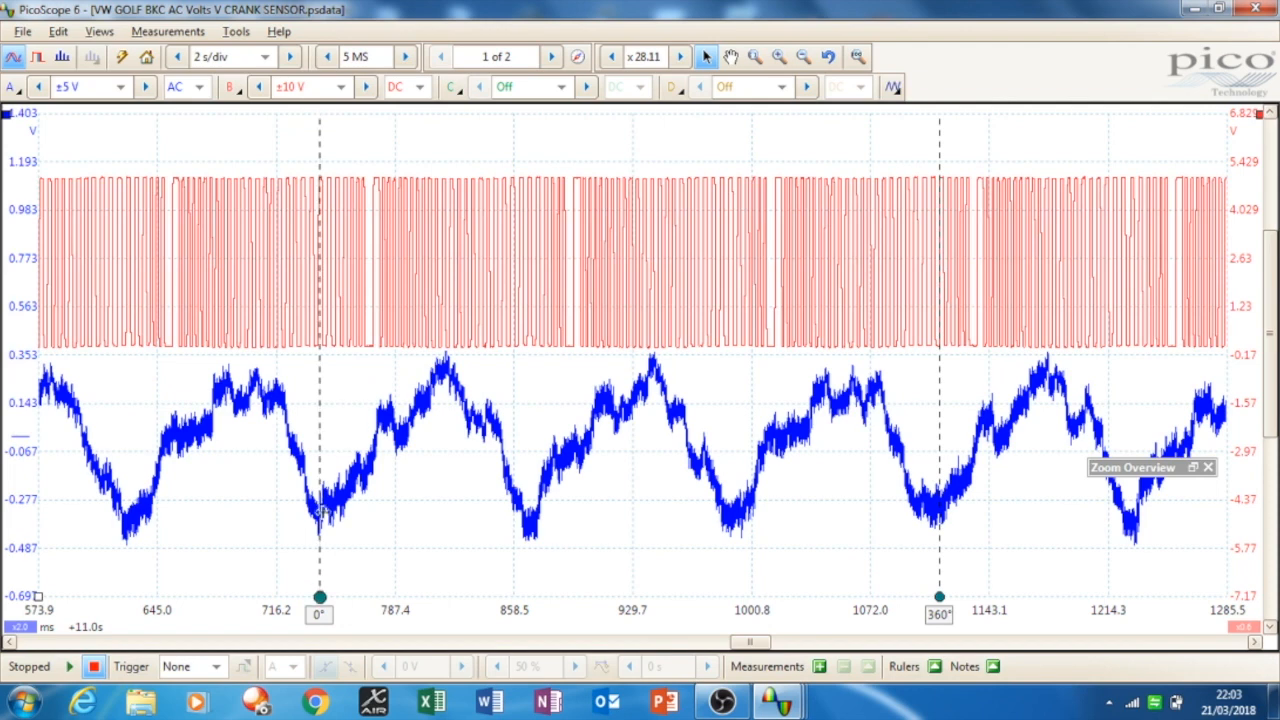
mouse_move(360, 356)
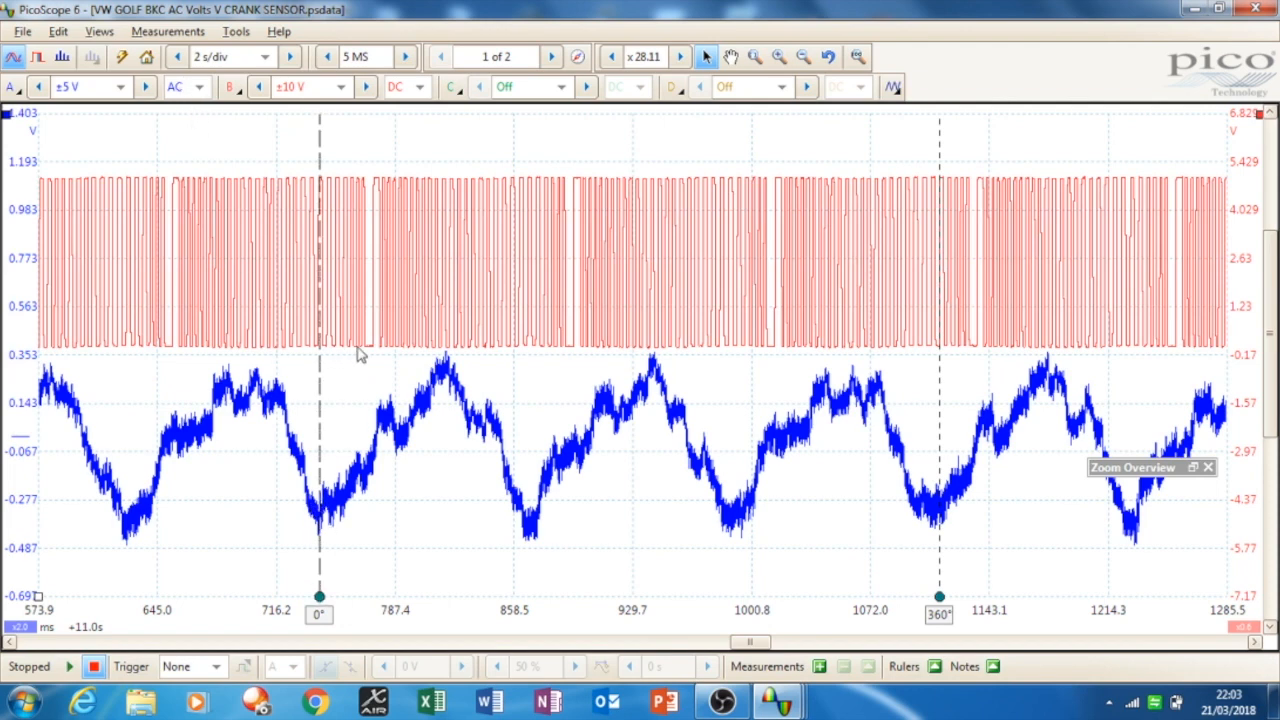
mouse_move(320, 432)
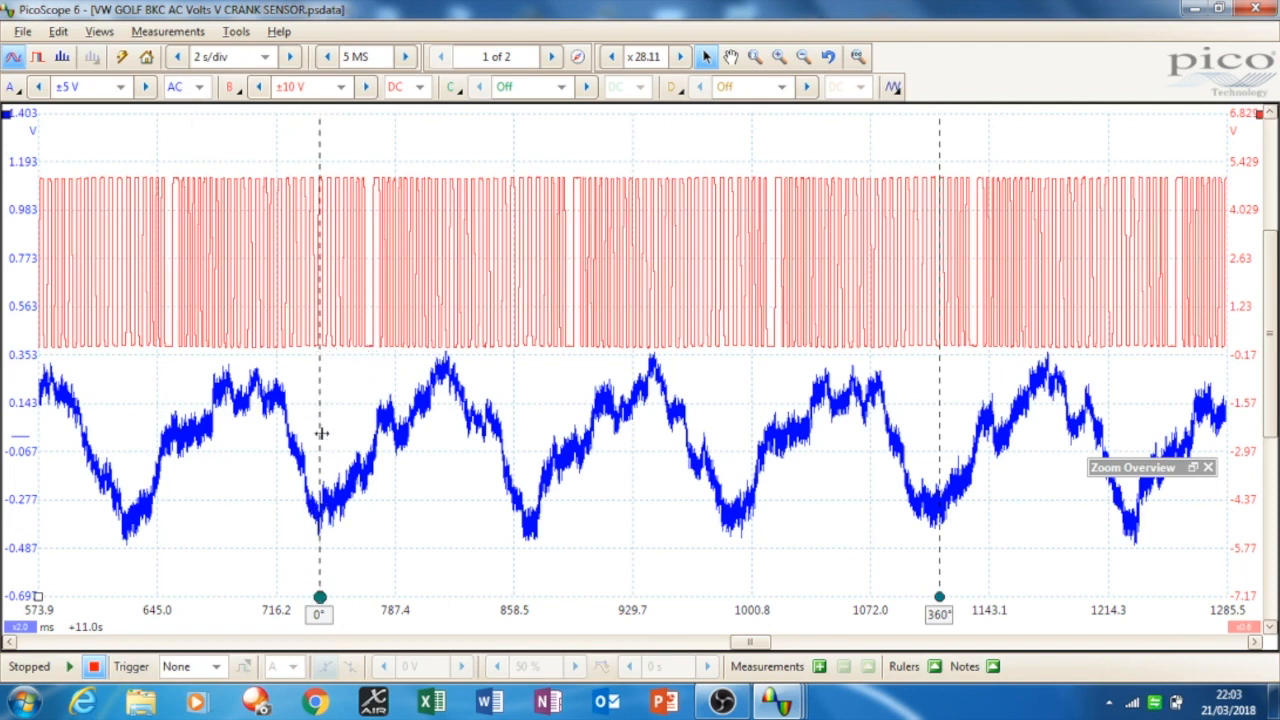
mouse_move(360, 358)
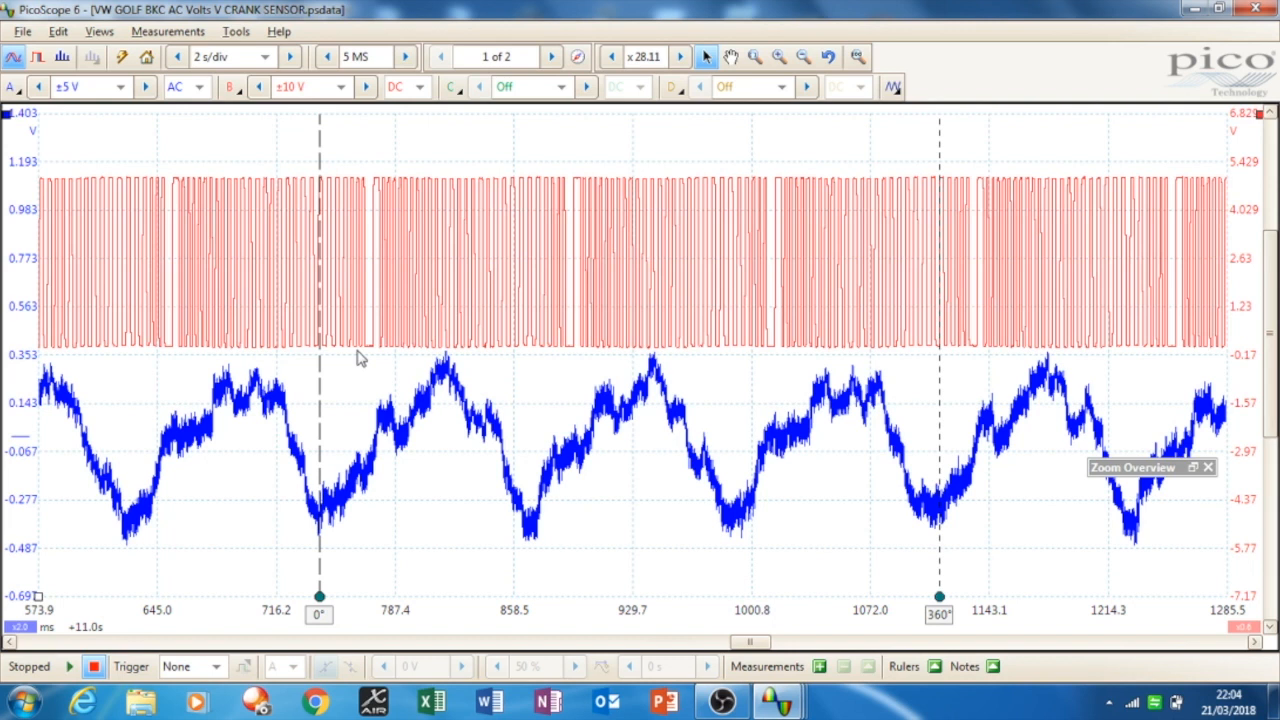
mouse_move(352, 388)
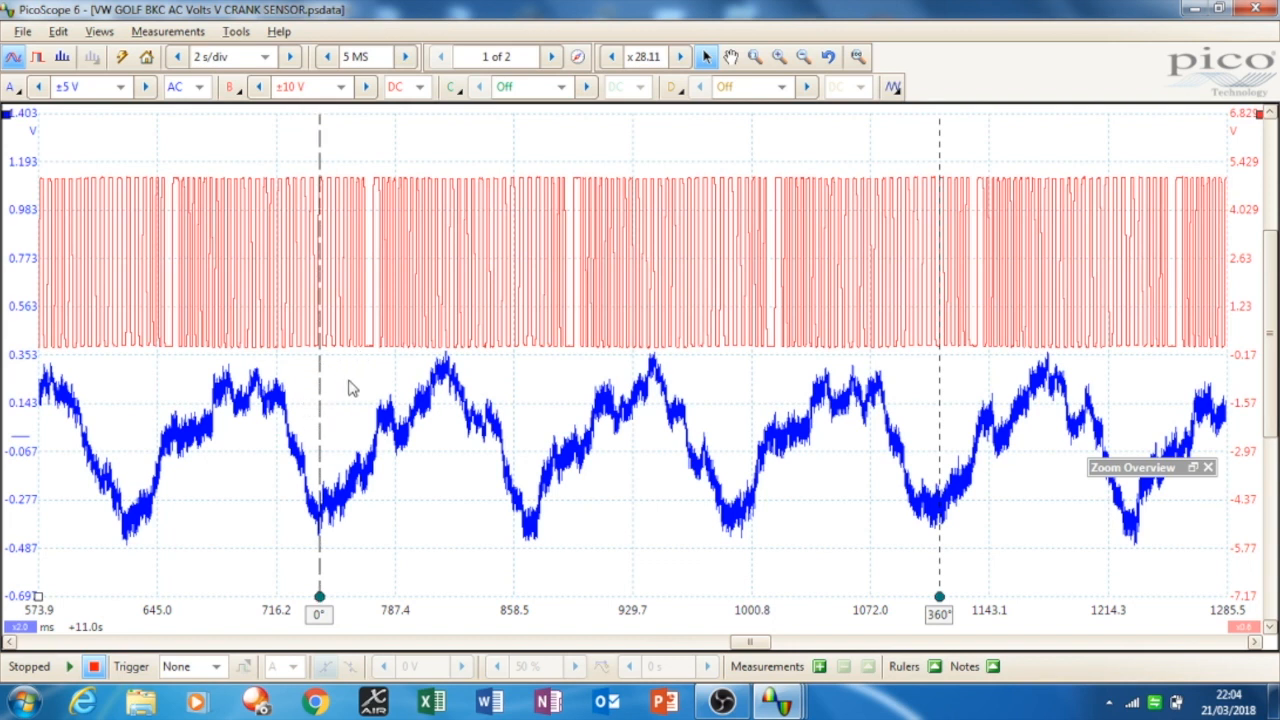
mouse_move(336, 418)
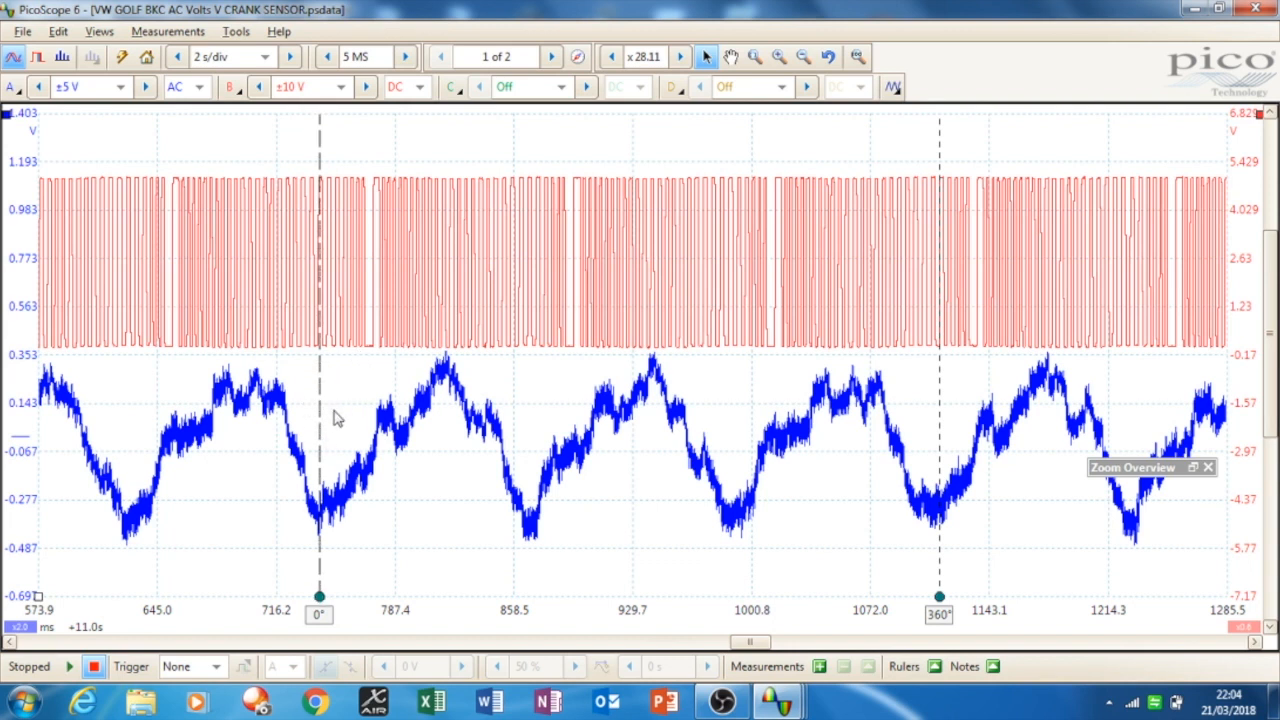
mouse_move(330, 330)
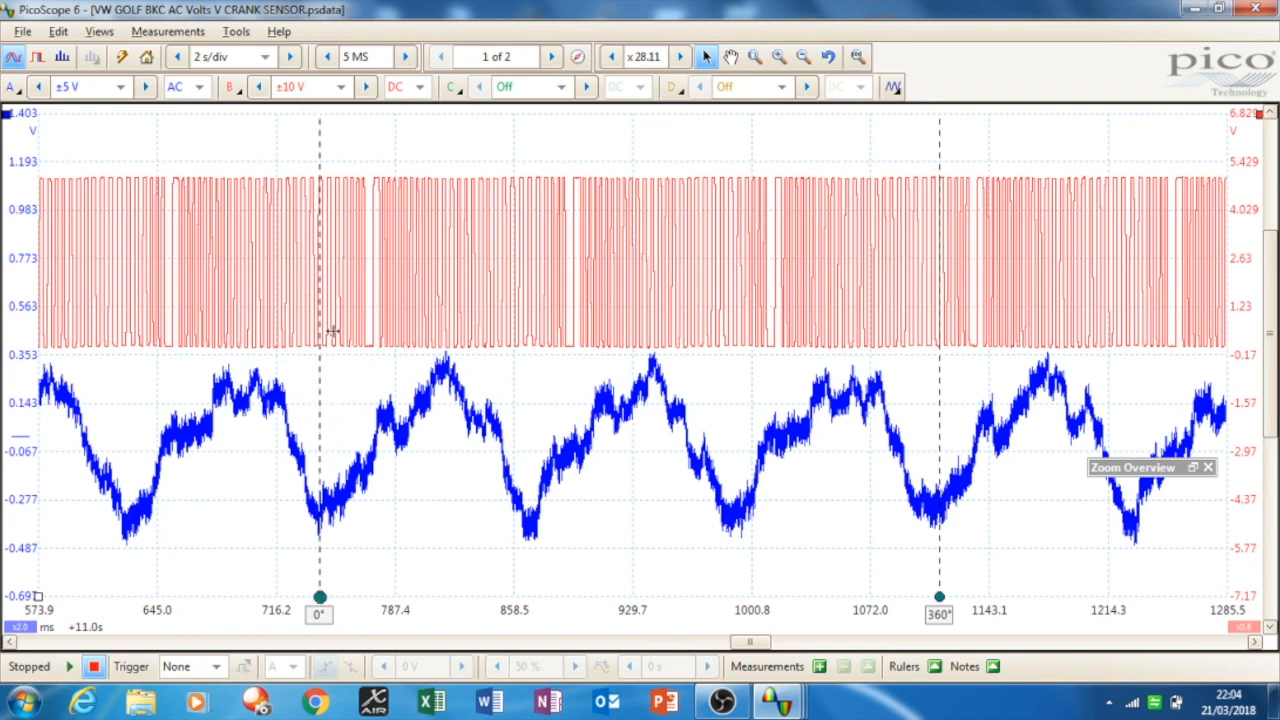
mouse_move(390, 264)
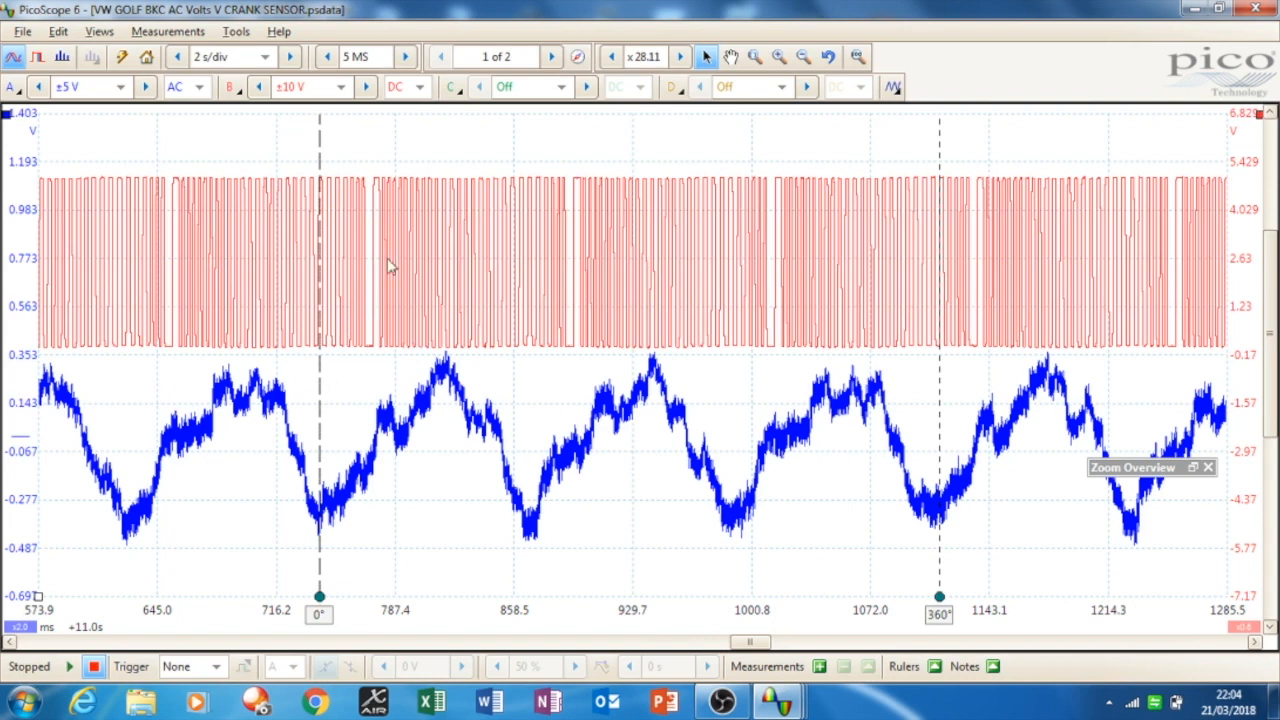
mouse_move(388, 328)
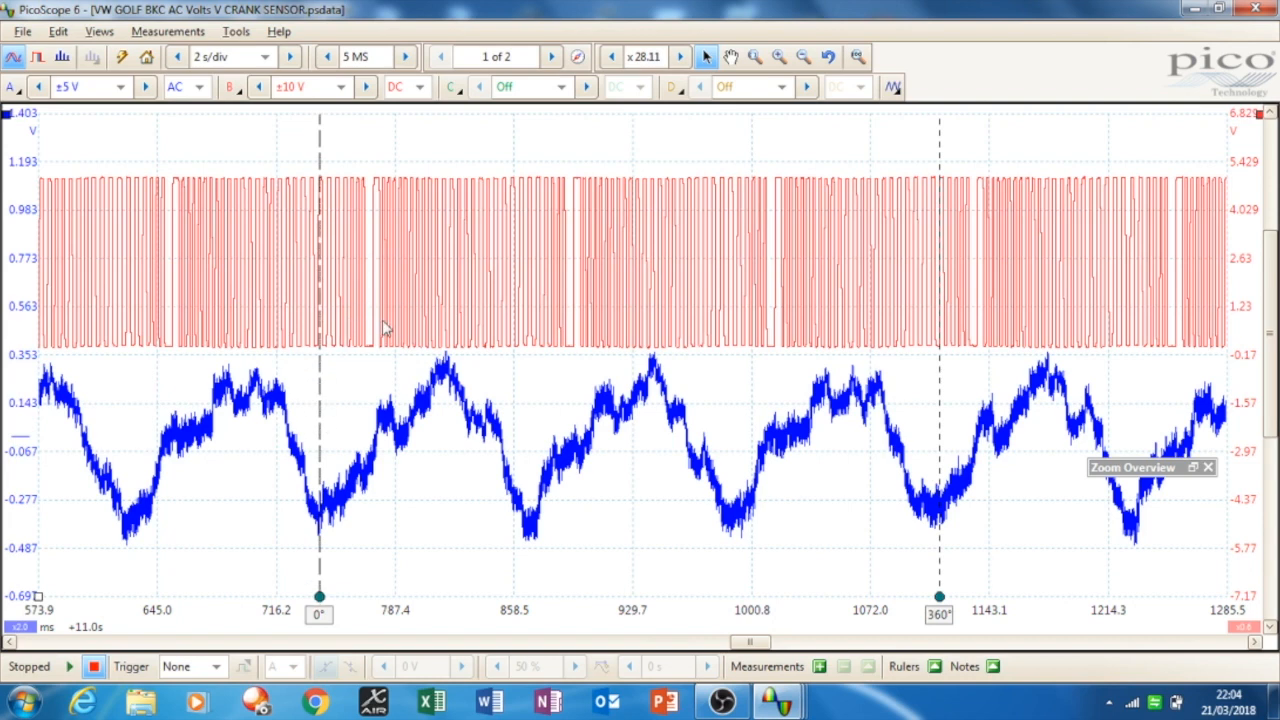
mouse_move(358, 330)
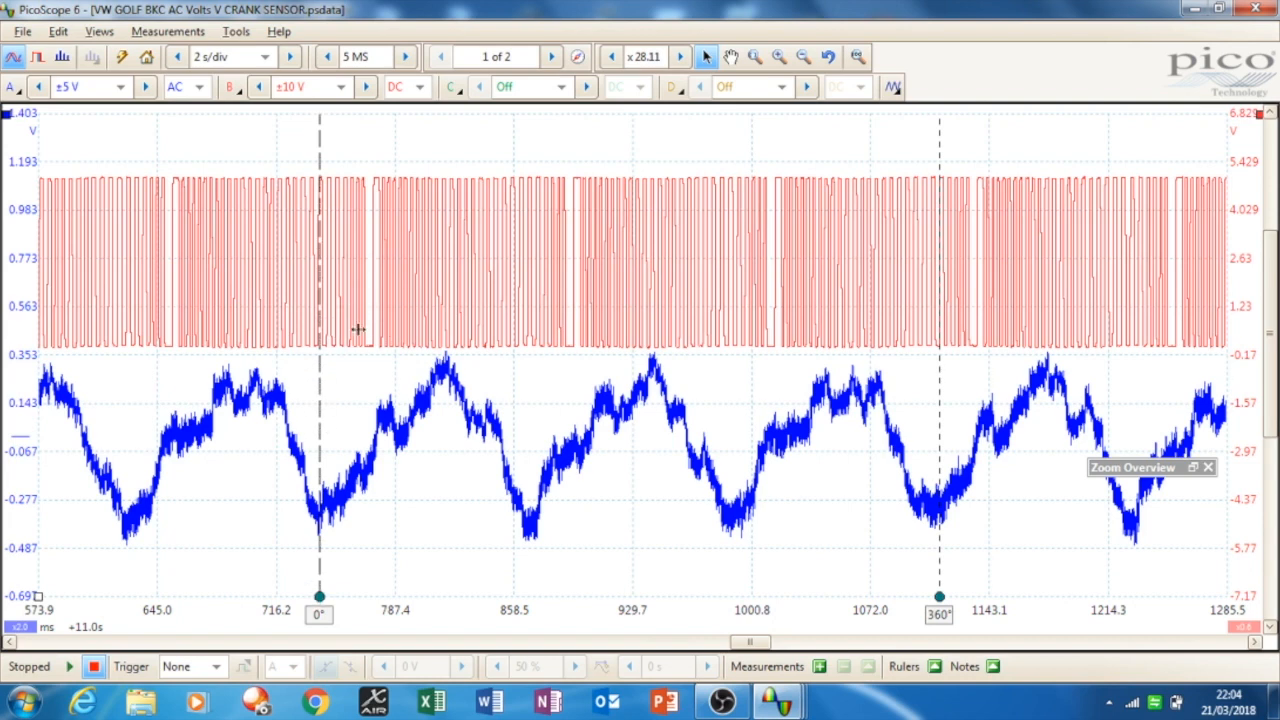
mouse_move(730, 676)
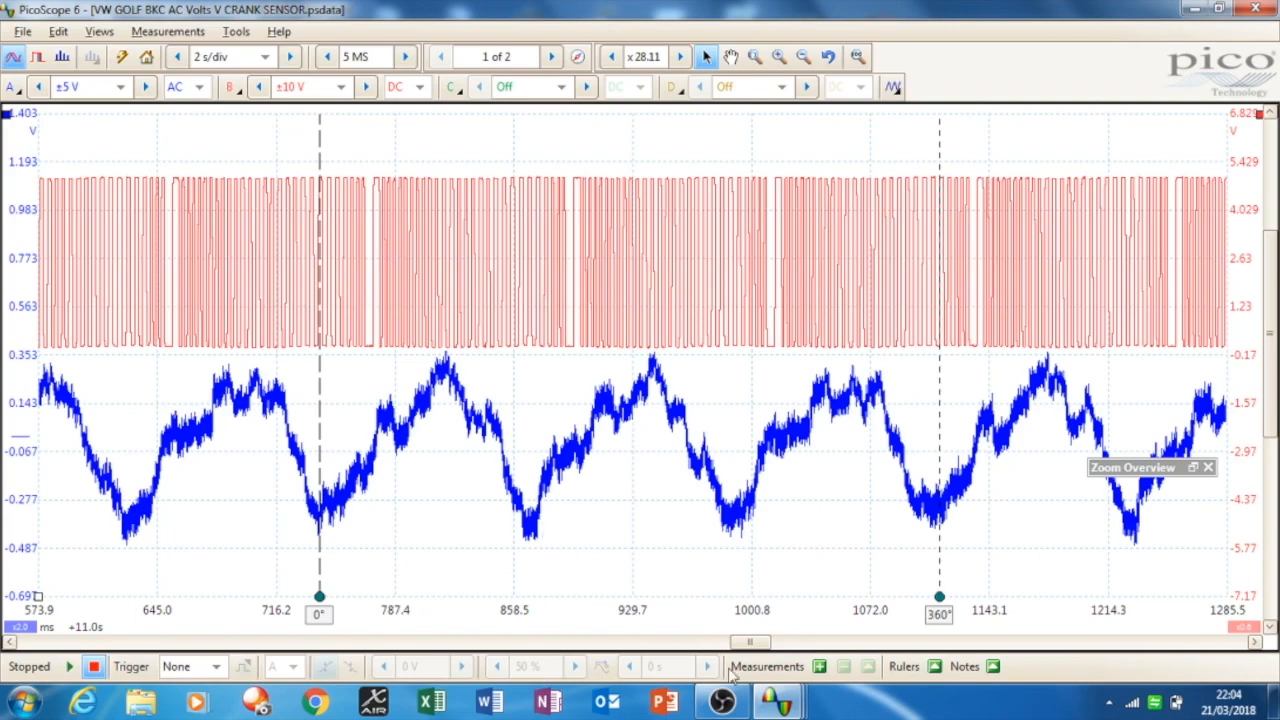